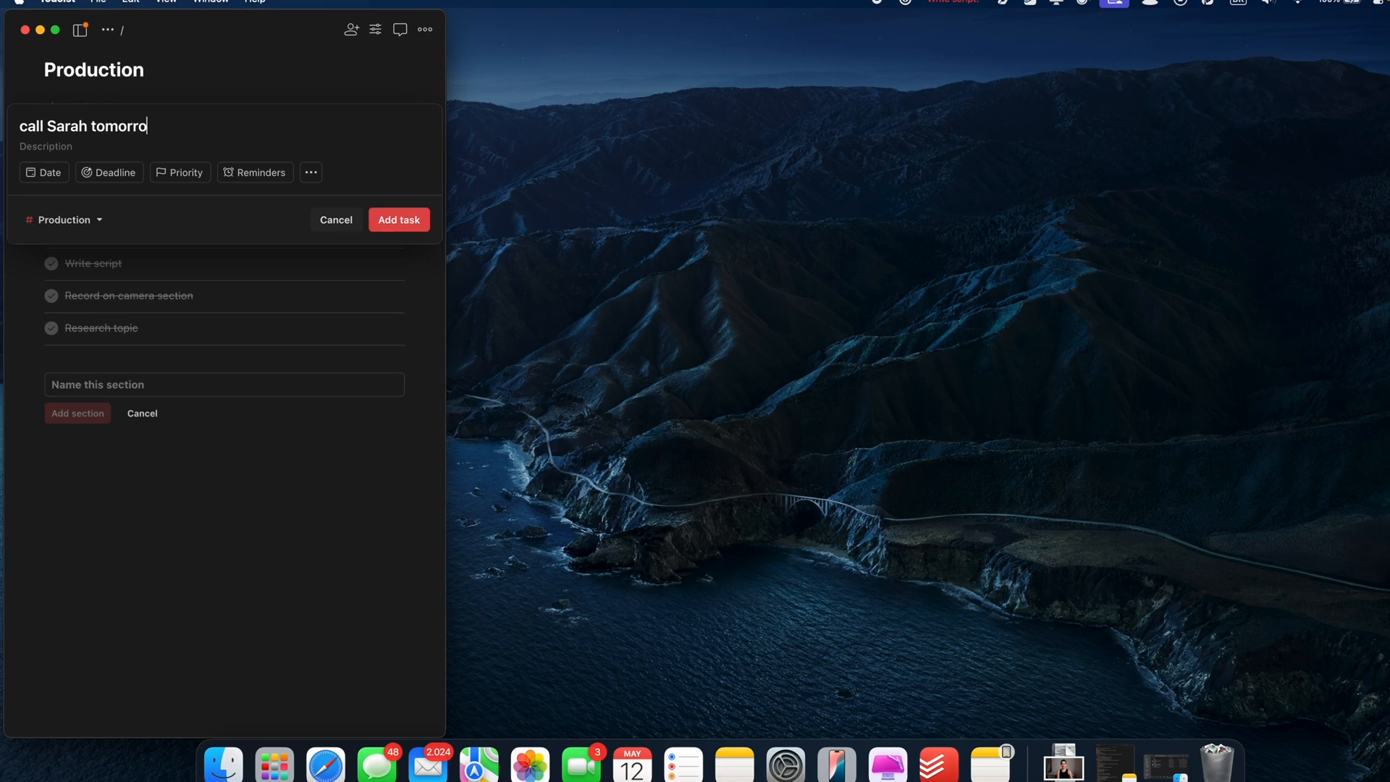
Add the 'call Sarah tomorrow' task to the Production project
{"action": "left_click", "coordinate": [399, 219]}
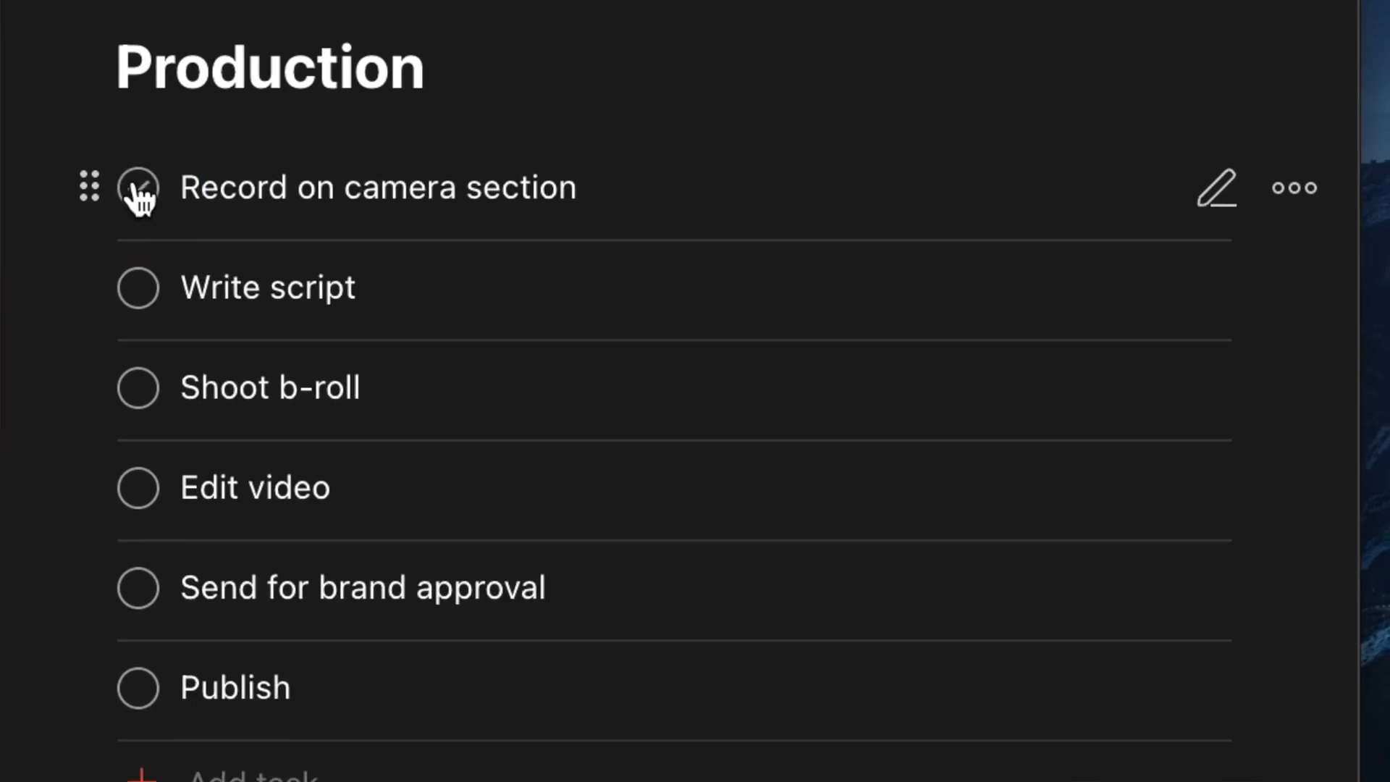
Schedule the call Sarah task for tomorrow at 10 AM from its context menu's Date row
{"action": "left_click", "coordinate": [137, 191]}
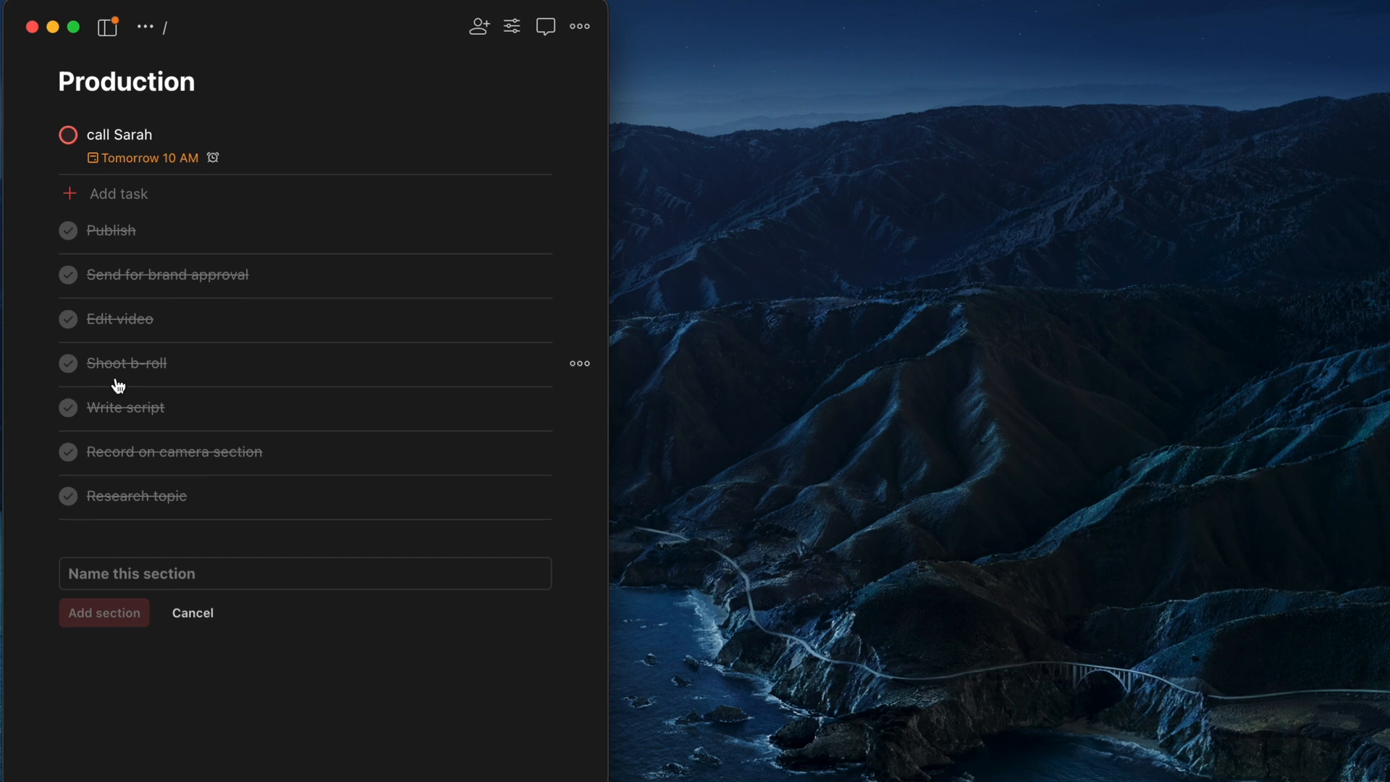
{"action": "right_click", "coordinate": [121, 134]}
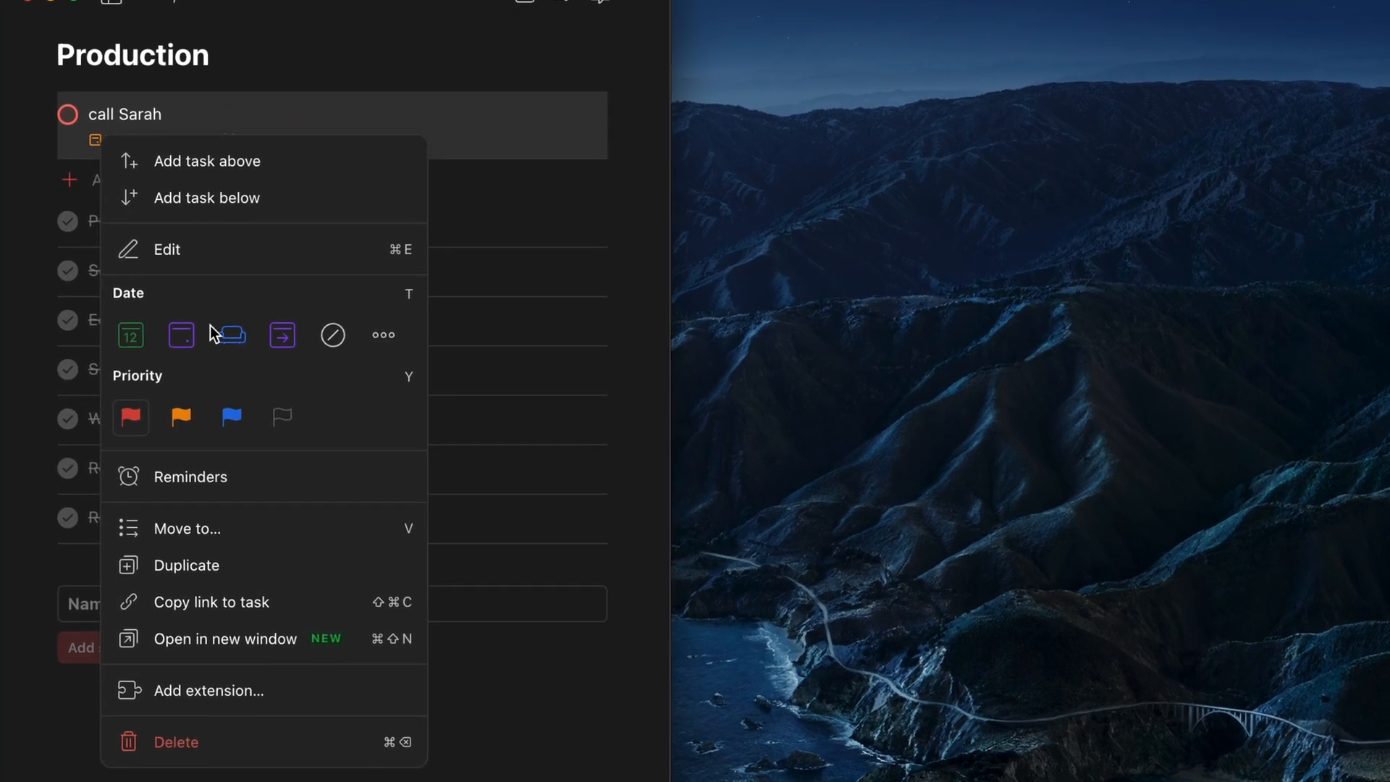
{"action": "left_click", "coordinate": [227, 335]}
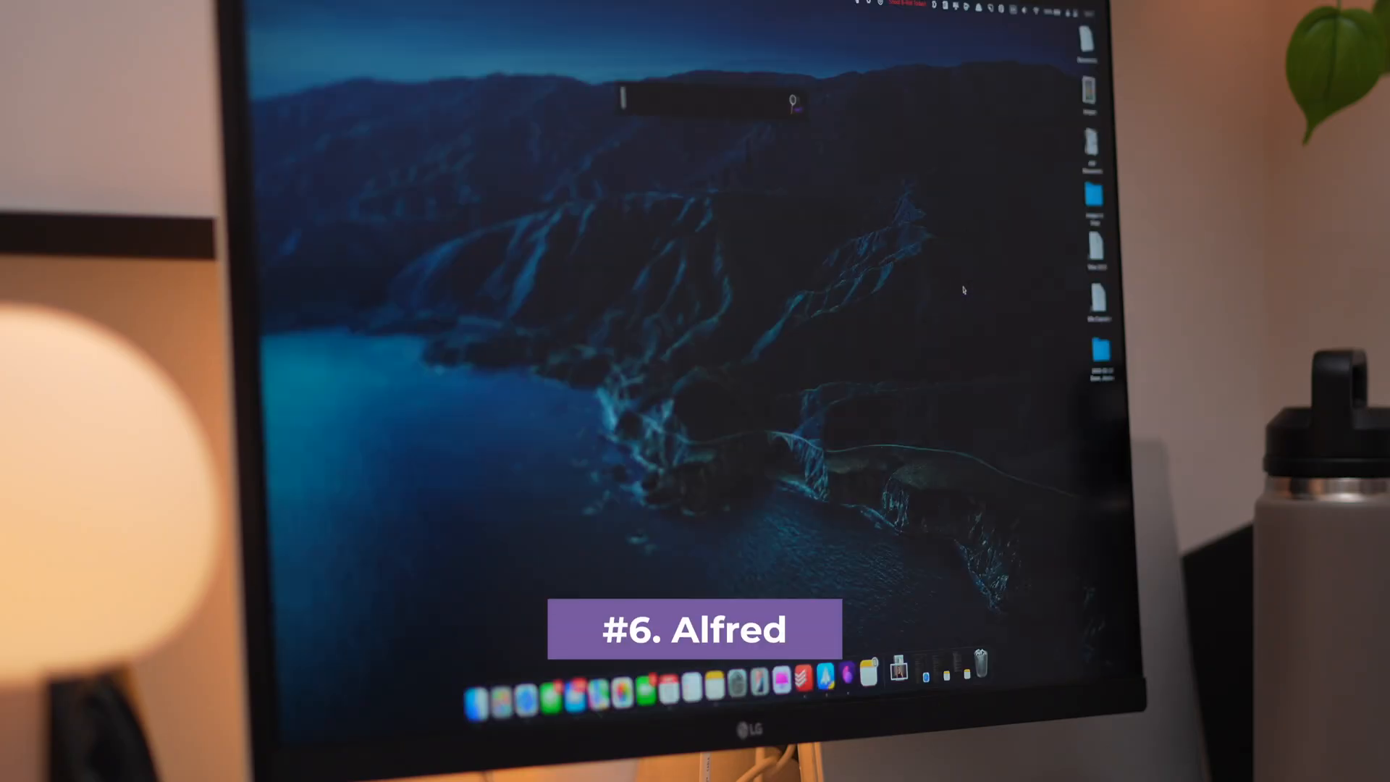
Type 'd new' into Alfred to list new document, spreadsheet, presentation and form commands
{"action": "type", "text": "d new"}
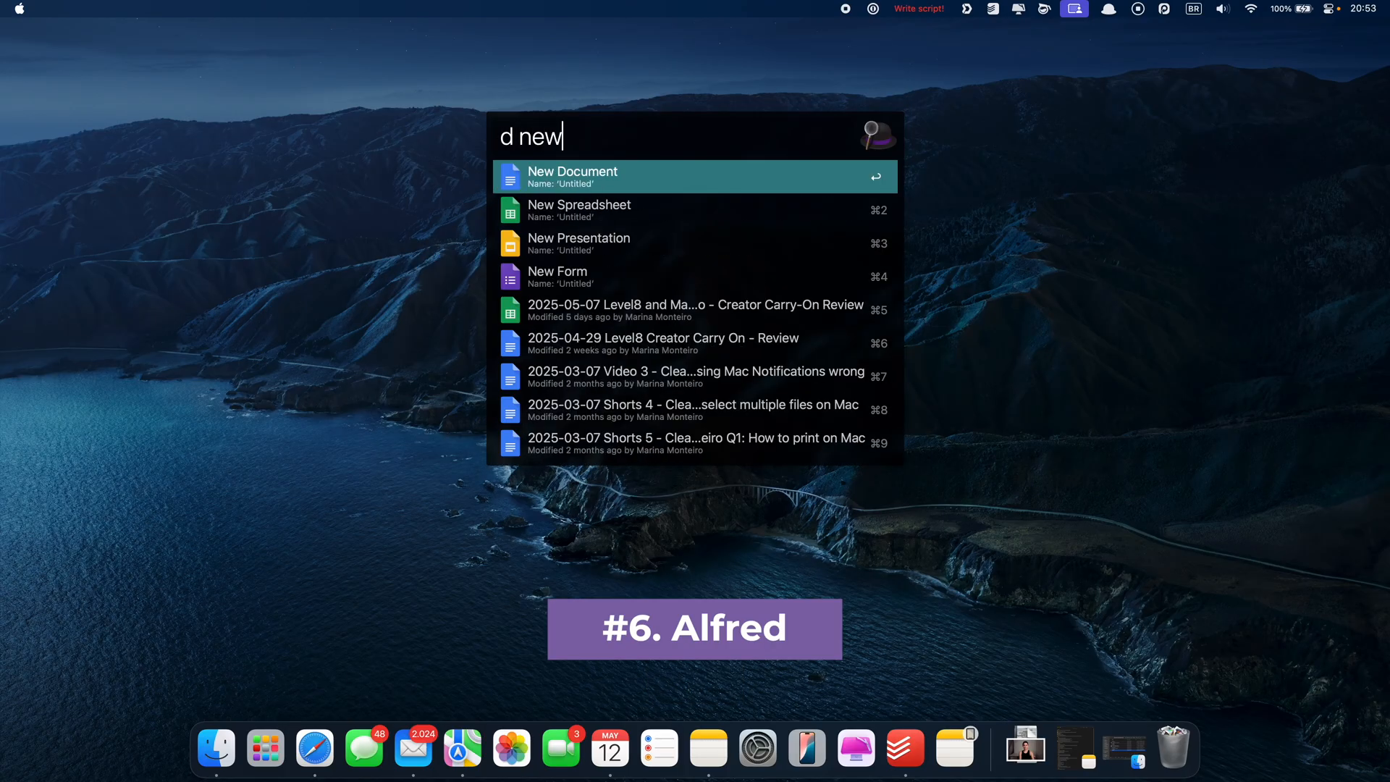